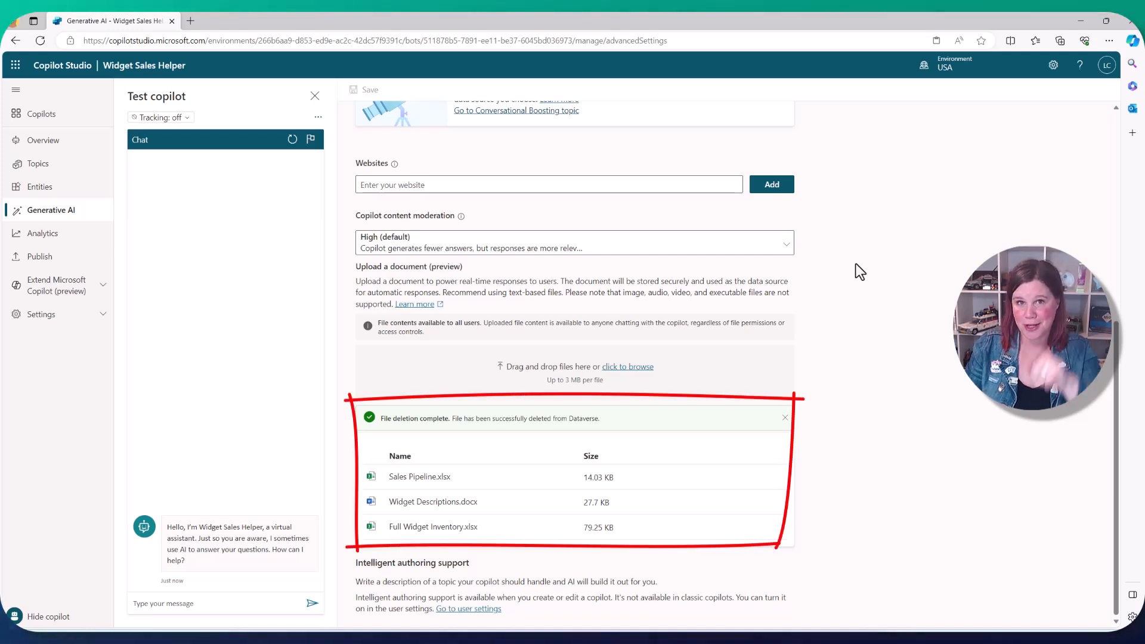
mouse_move(837, 614)
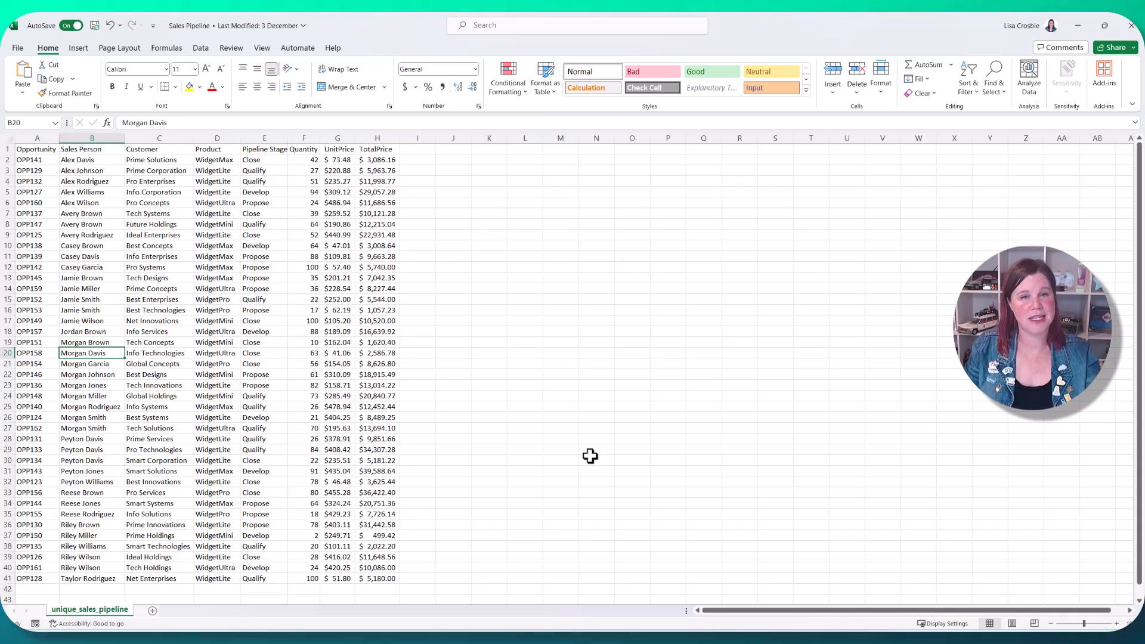
mouse_move(93, 305)
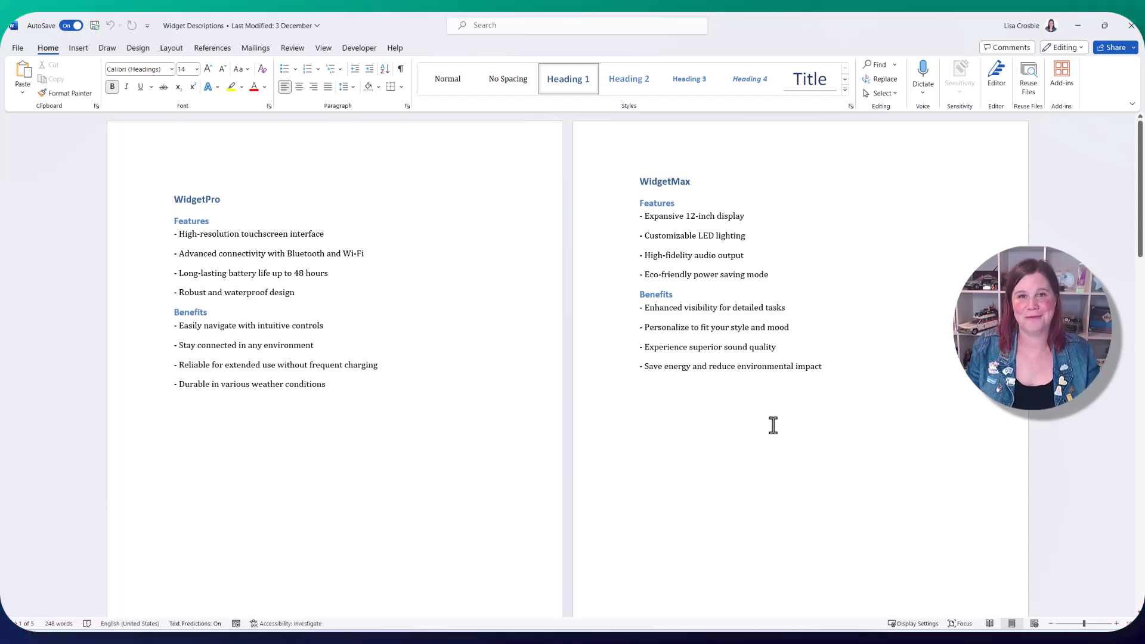
Scroll through the WidgetPro and WidgetMax feature and benefit lists in Widget Descriptions.
scroll(down, 3)
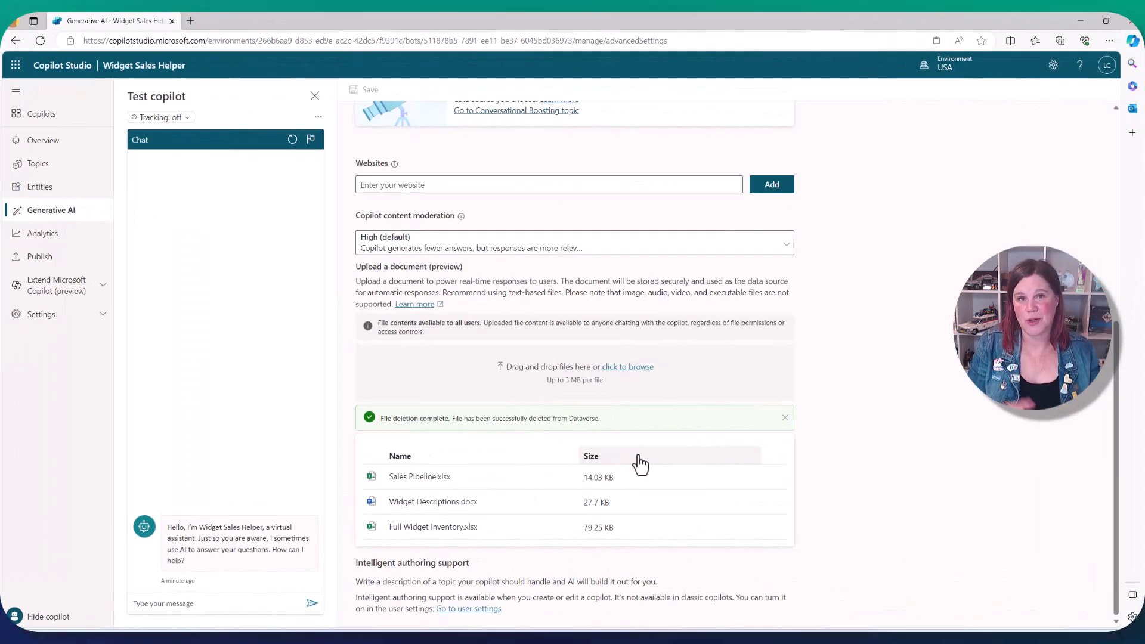
mouse_move(886, 265)
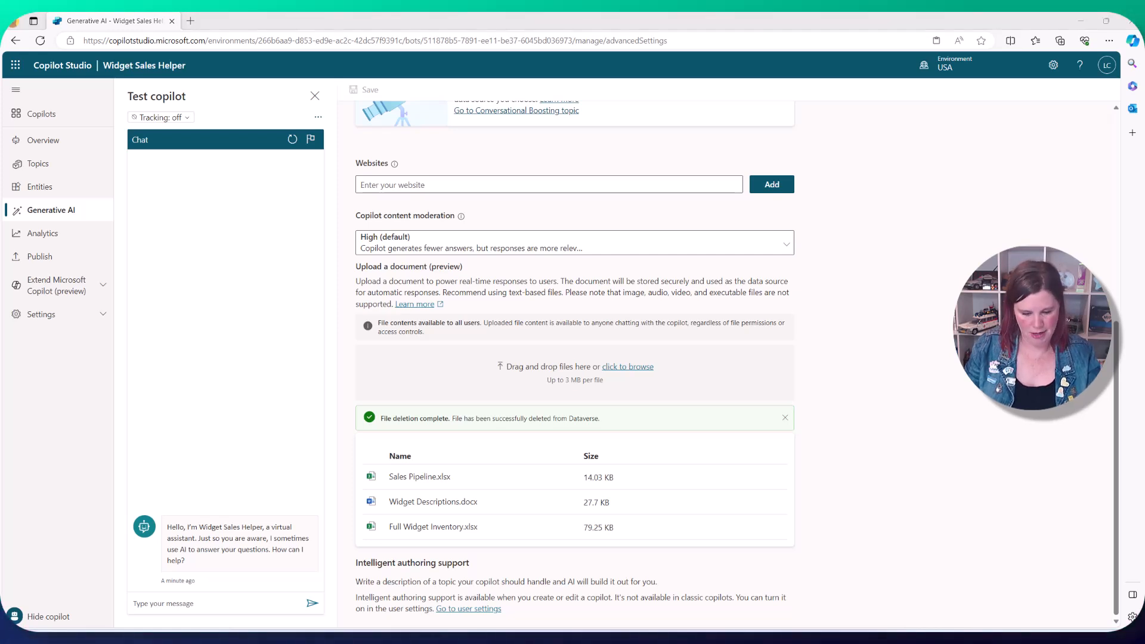
Focus the test copilot message box to ask about WidgetMini stock and warehouses.
click(183, 603)
text(How many of widgetmini do we have in stock and in which warehouse)
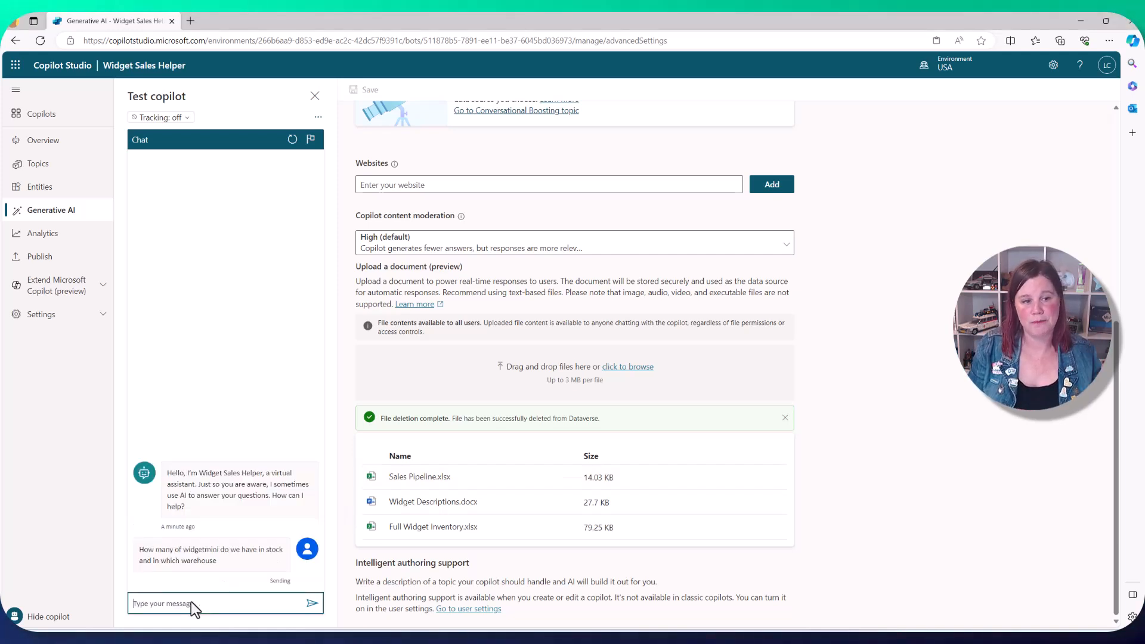
mouse_move(188, 586)
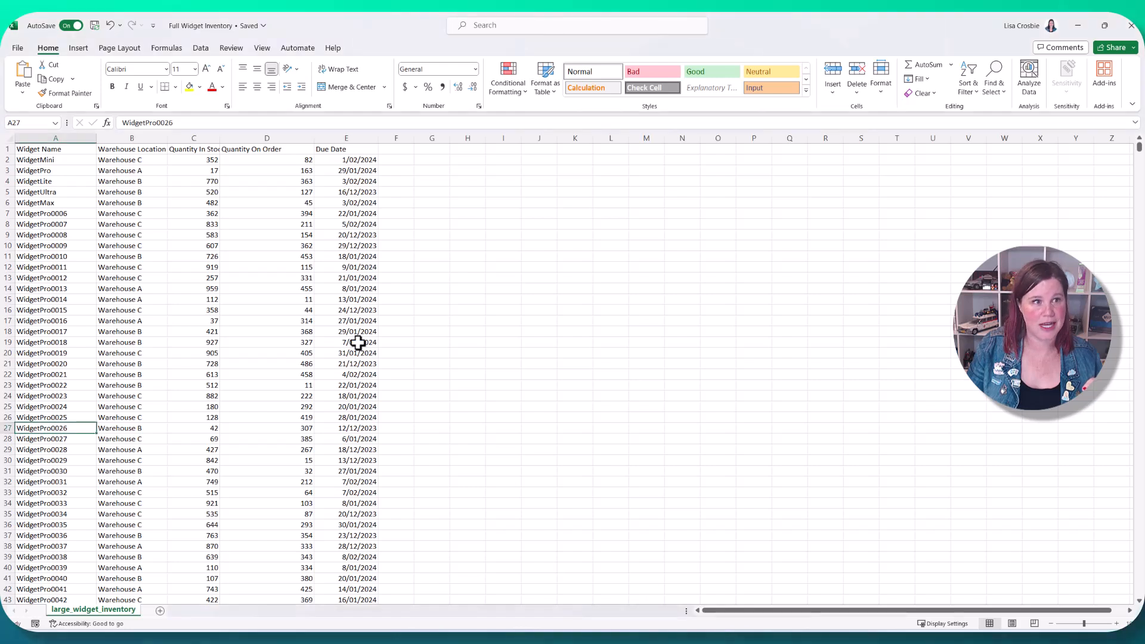
mouse_move(102, 160)
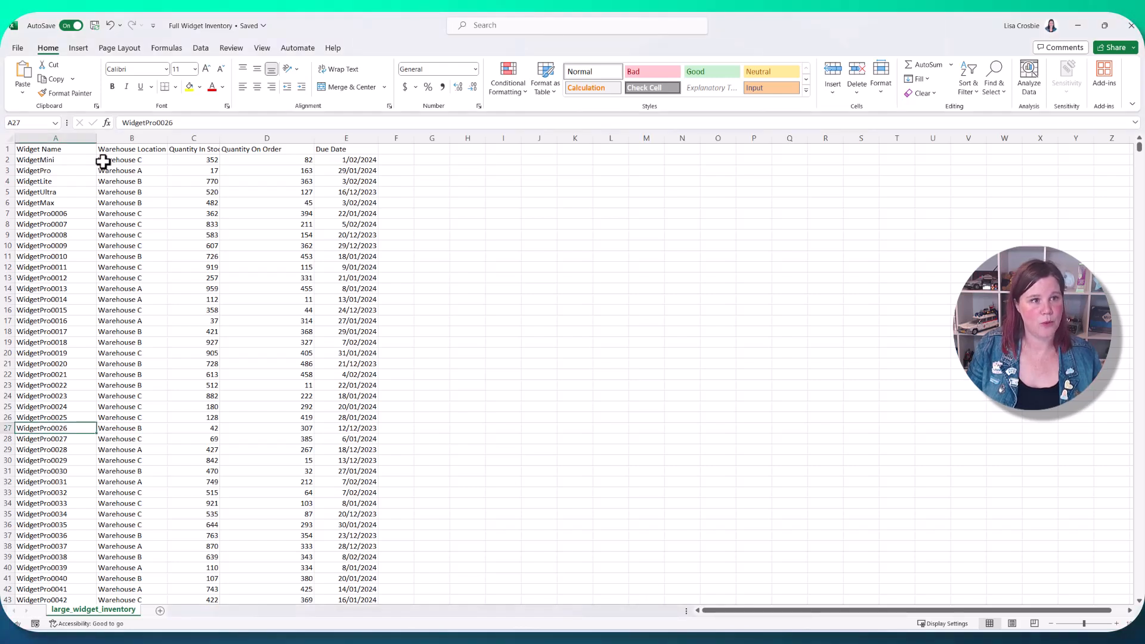
mouse_move(184, 161)
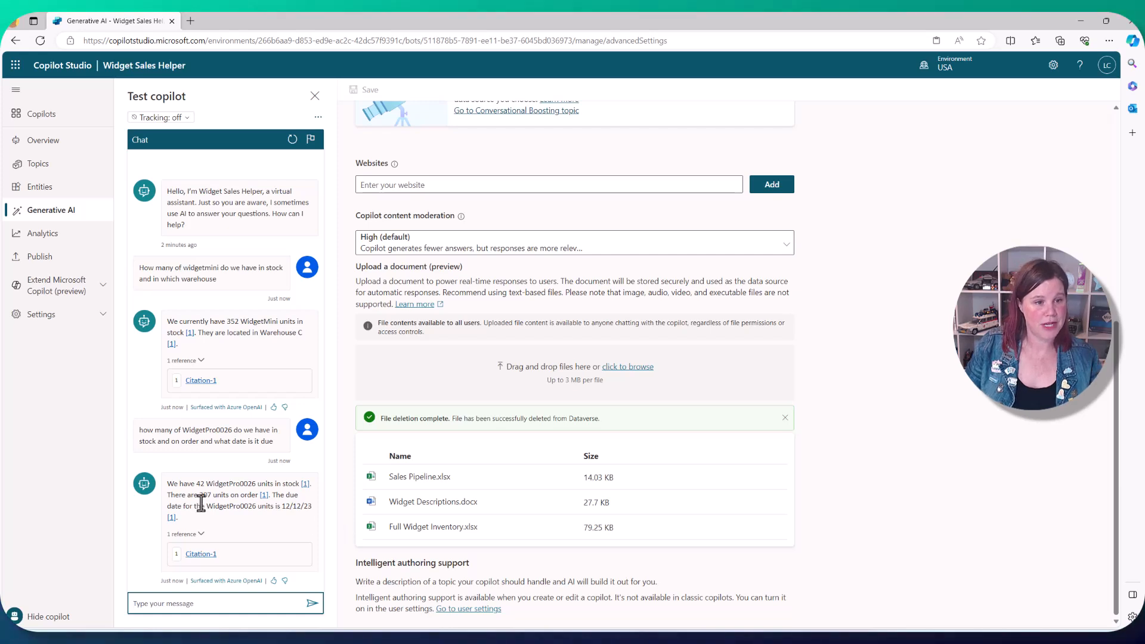
mouse_move(198, 483)
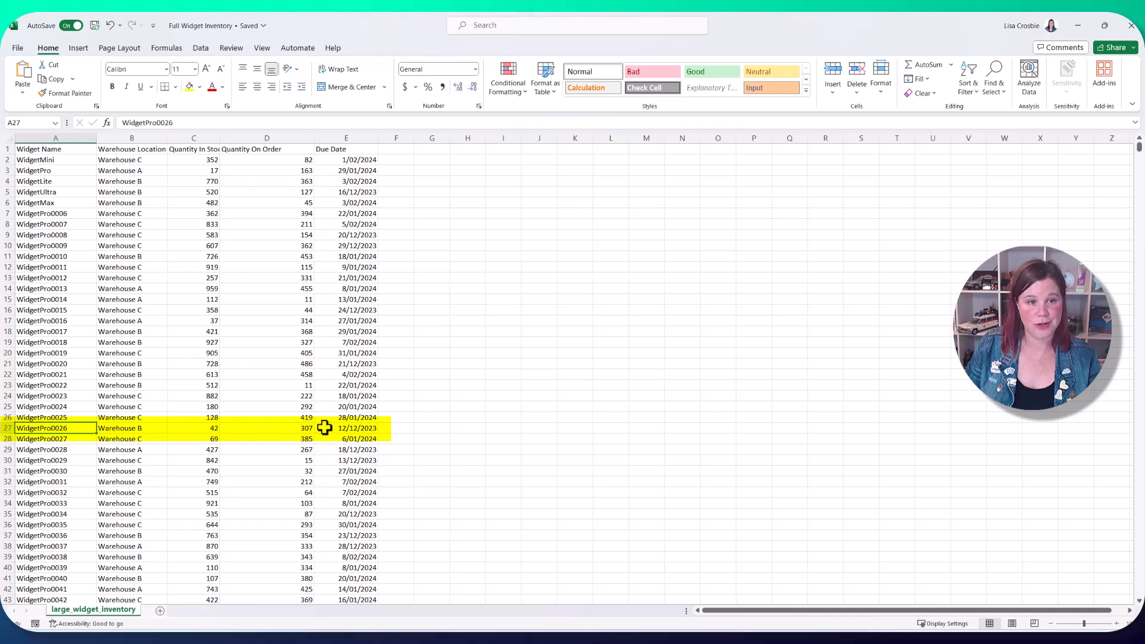
mouse_move(353, 428)
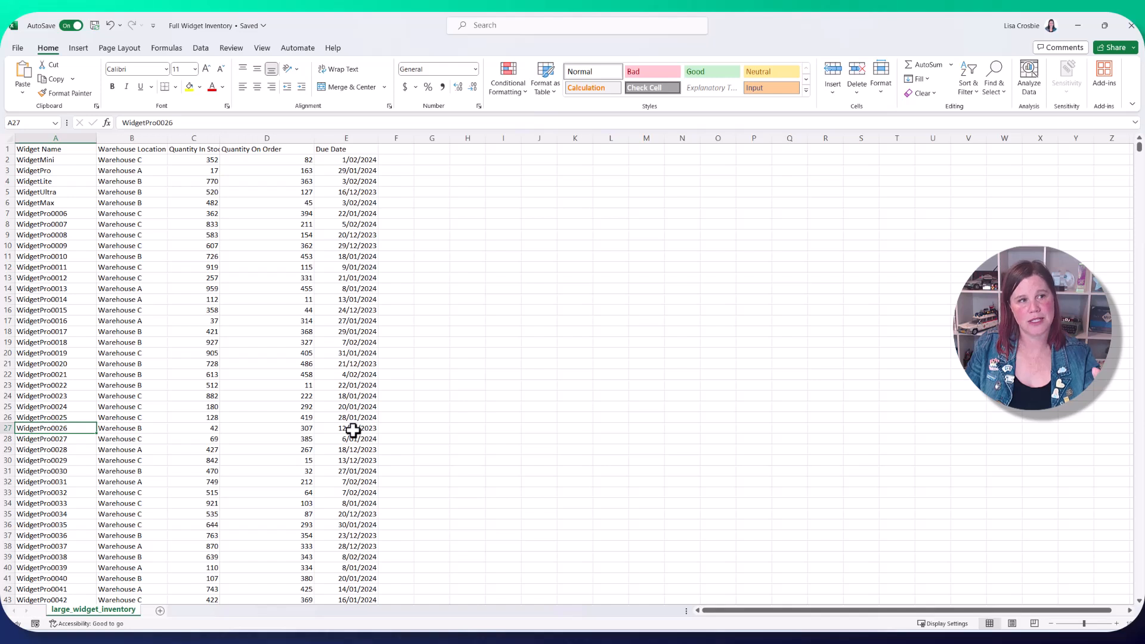
mouse_move(290, 337)
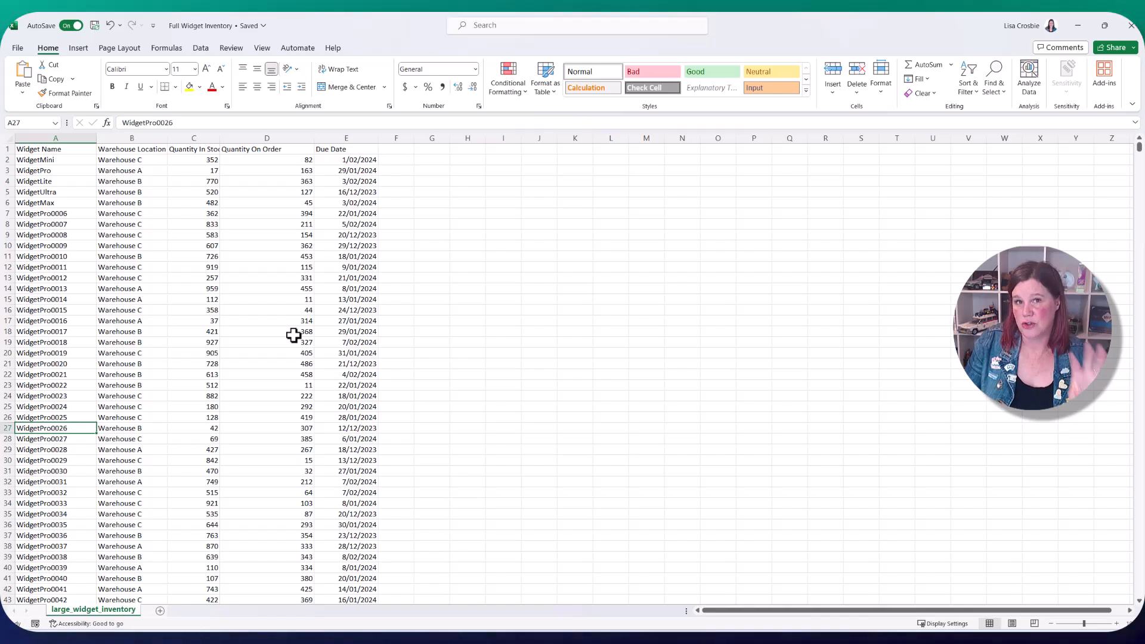
mouse_move(883, 269)
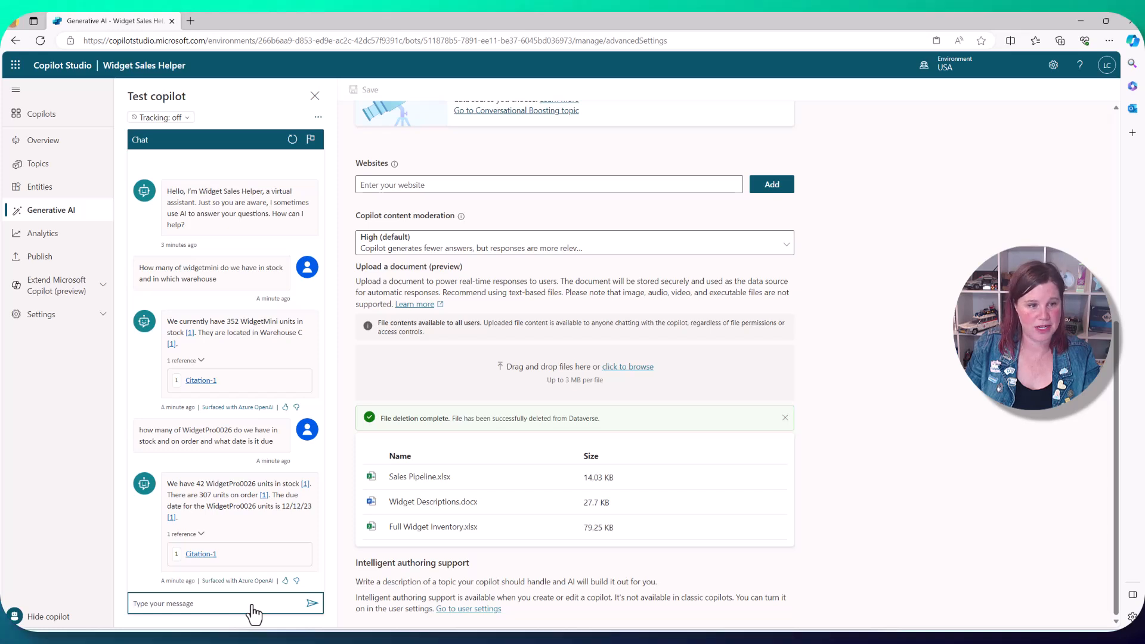
Send 'Which product has the highest quantity in stock' to the test copilot.
text(Which product has the highest quantity in stock)
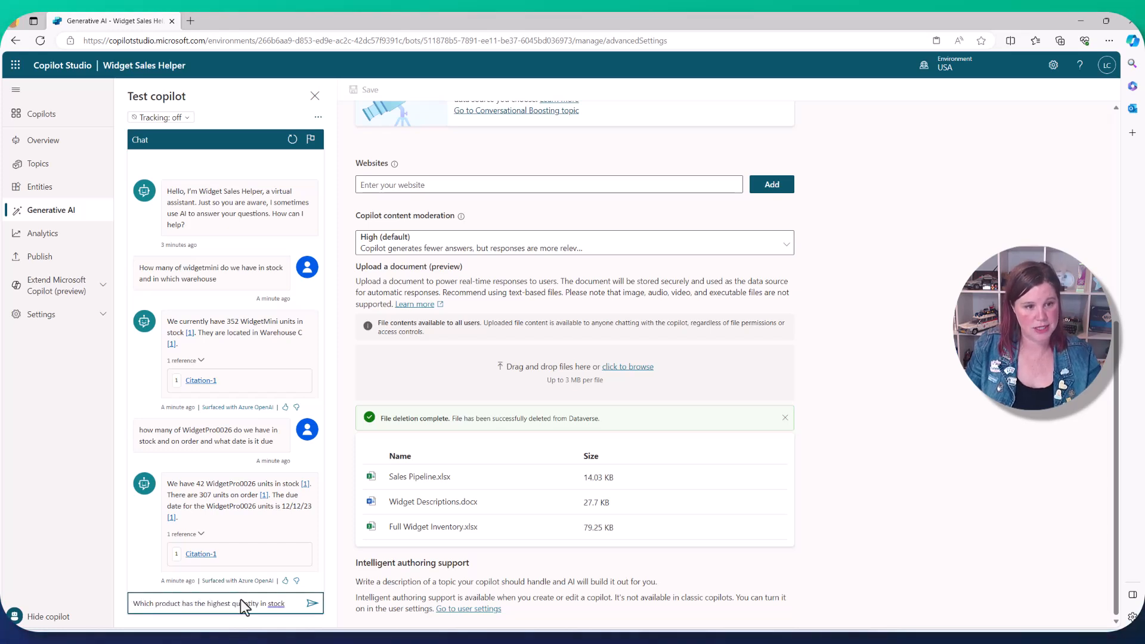
click(311, 603)
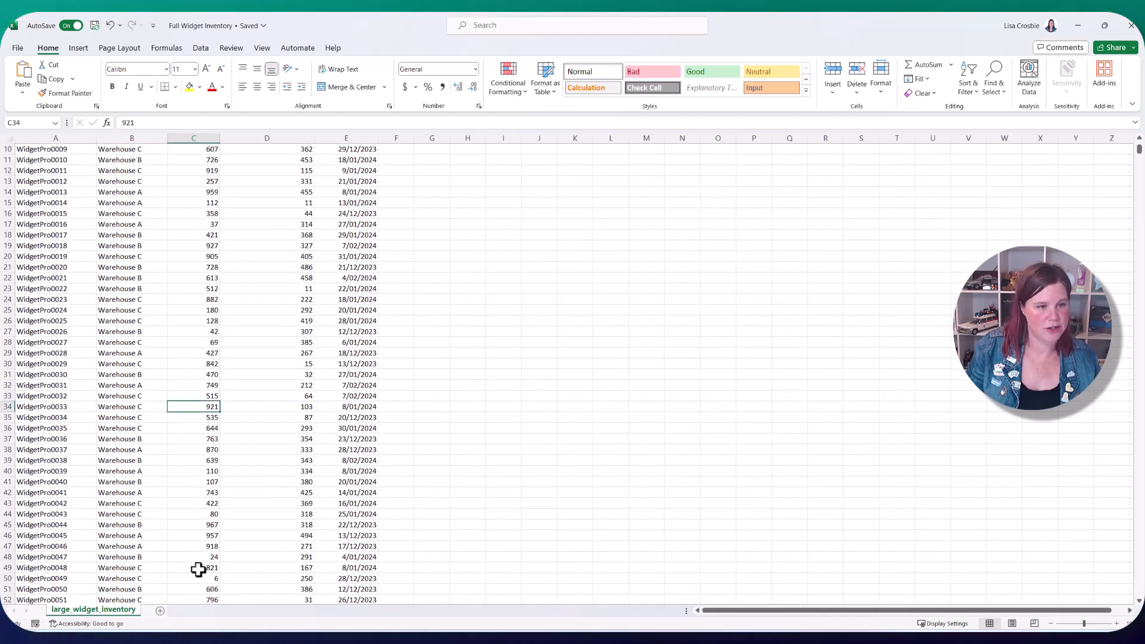
Select another high Quantity In Stock cell in column C for comparison.
click(206, 568)
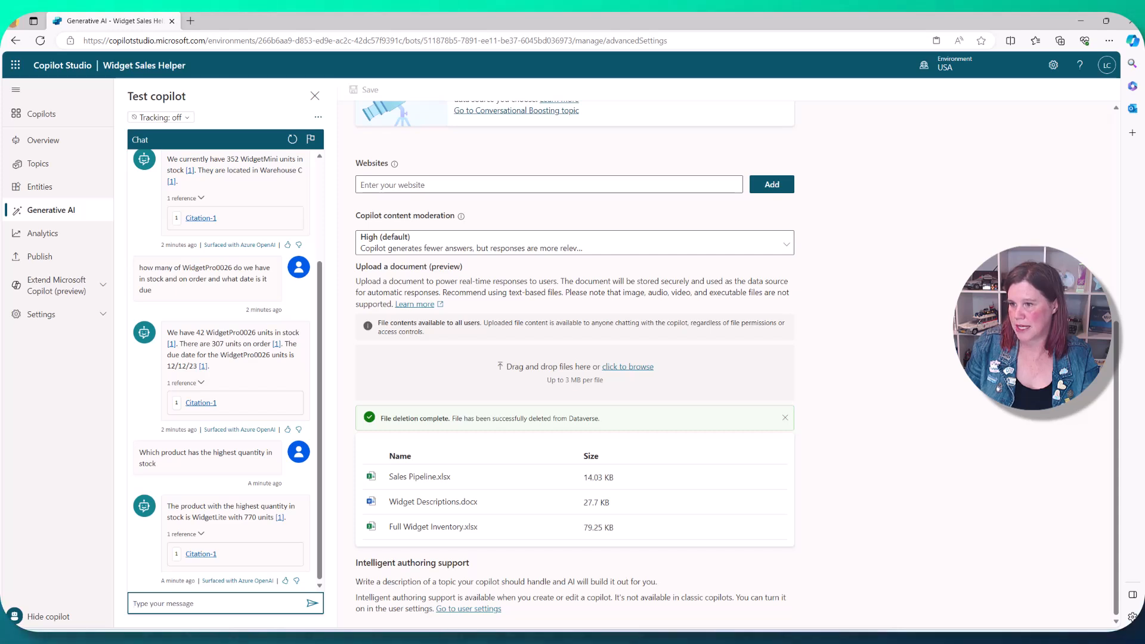
mouse_move(545, 537)
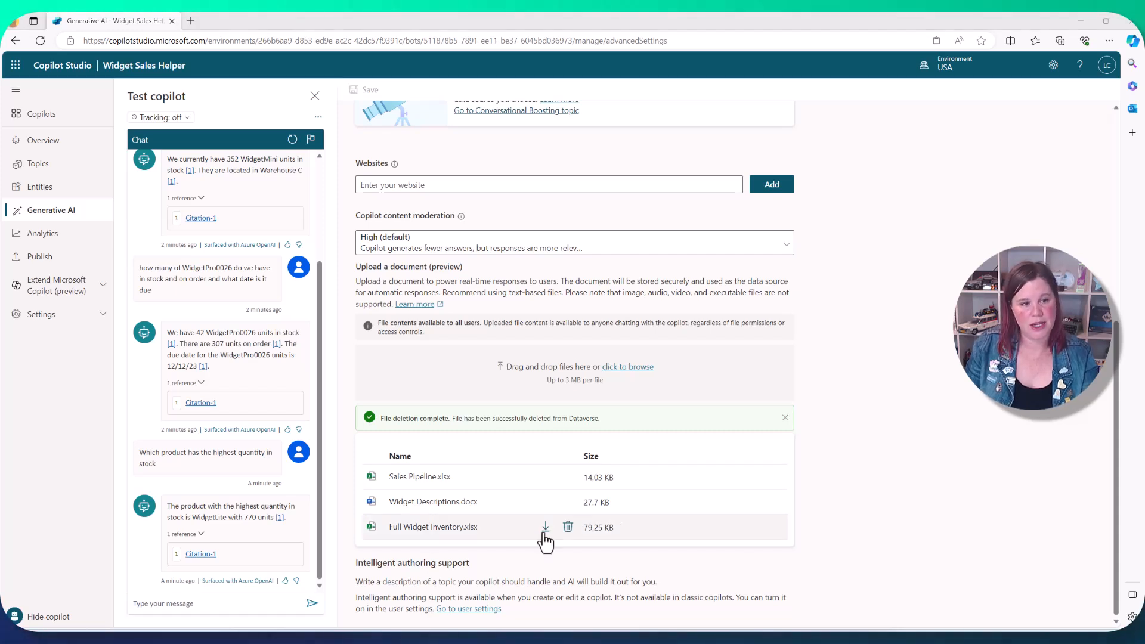
Enter 'What is the value of the opportunity OPP141' in the test chat.
text(What is the value of the opportunity OPP141)
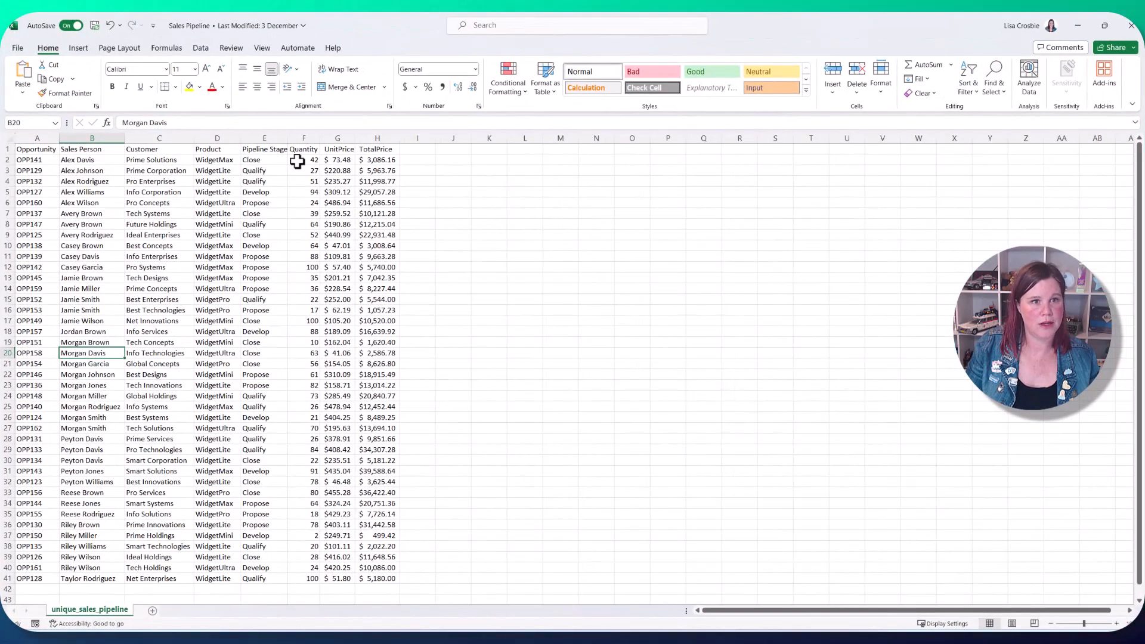
mouse_move(378, 147)
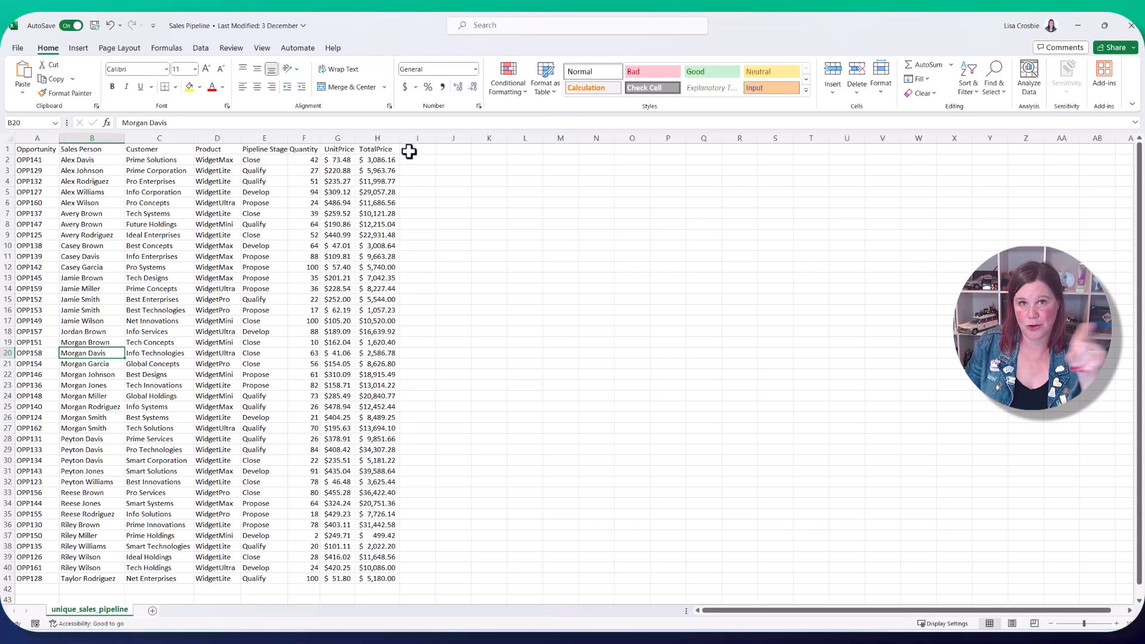
mouse_move(654, 468)
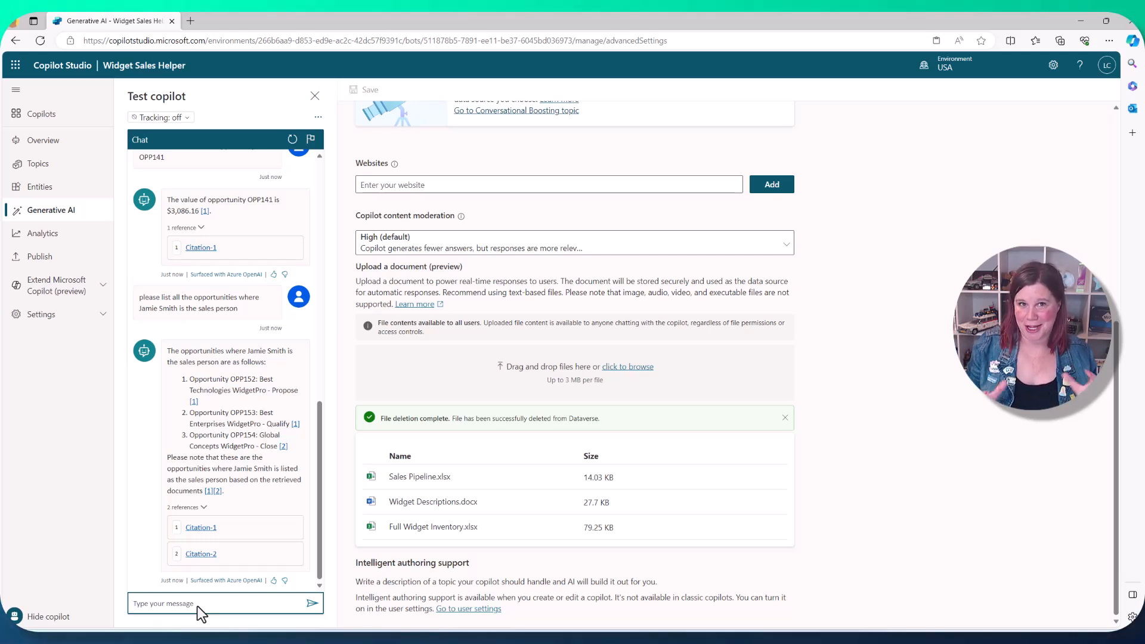
mouse_move(231, 412)
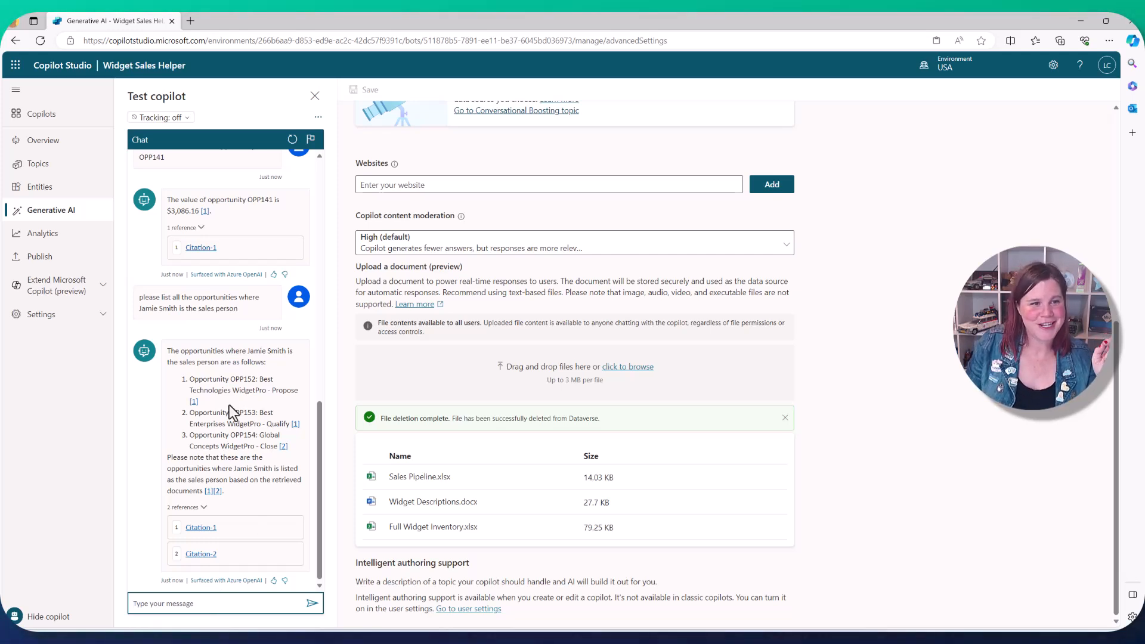
mouse_move(231, 359)
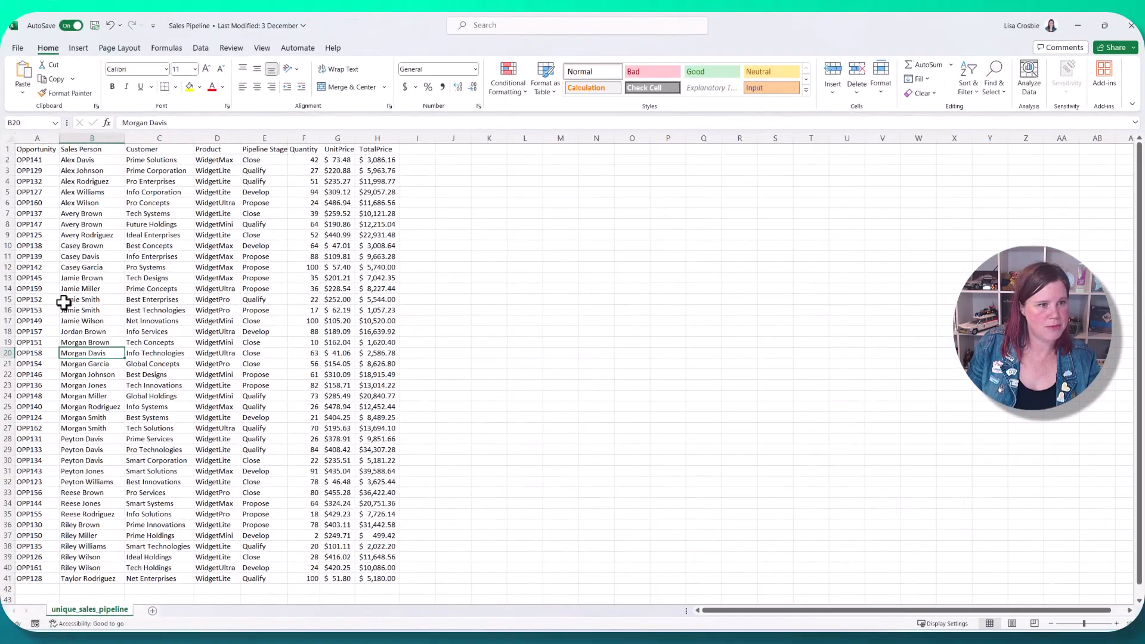
Select the salesperson's rows showing OPP152 and OPP153 in the Sales Pipeline sheet.
click(36, 310)
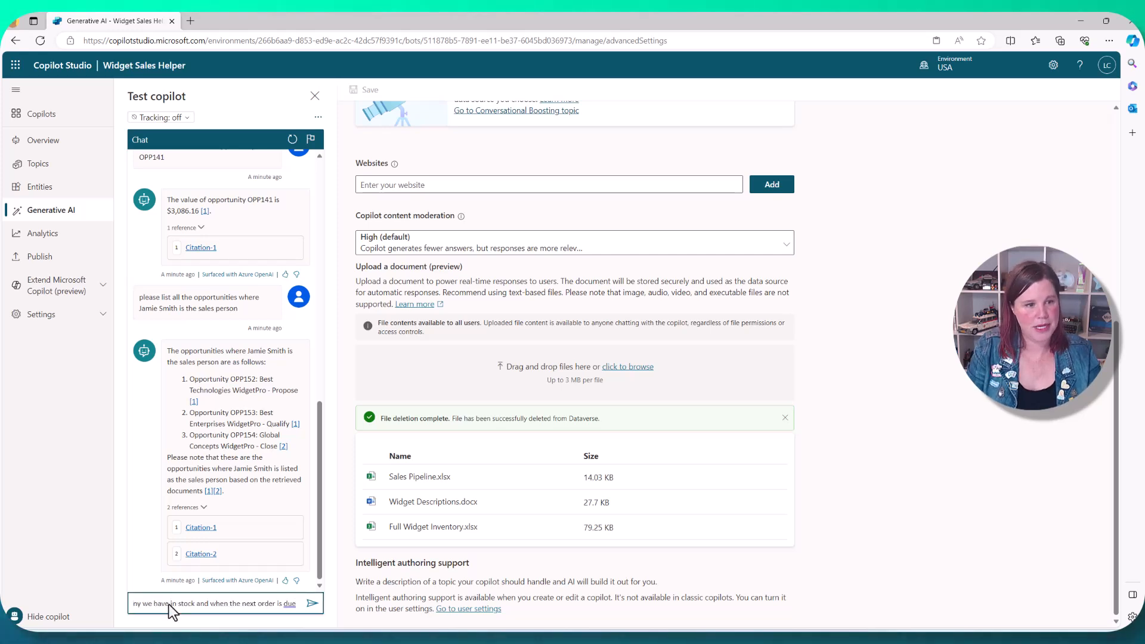
click(311, 603)
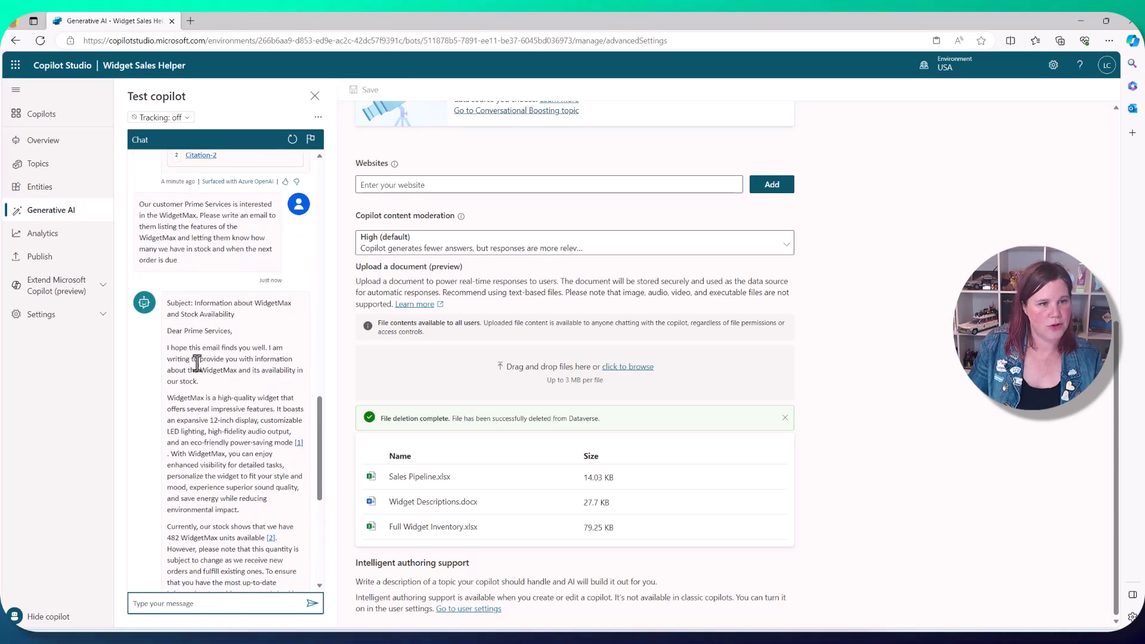
scroll(down, 3)
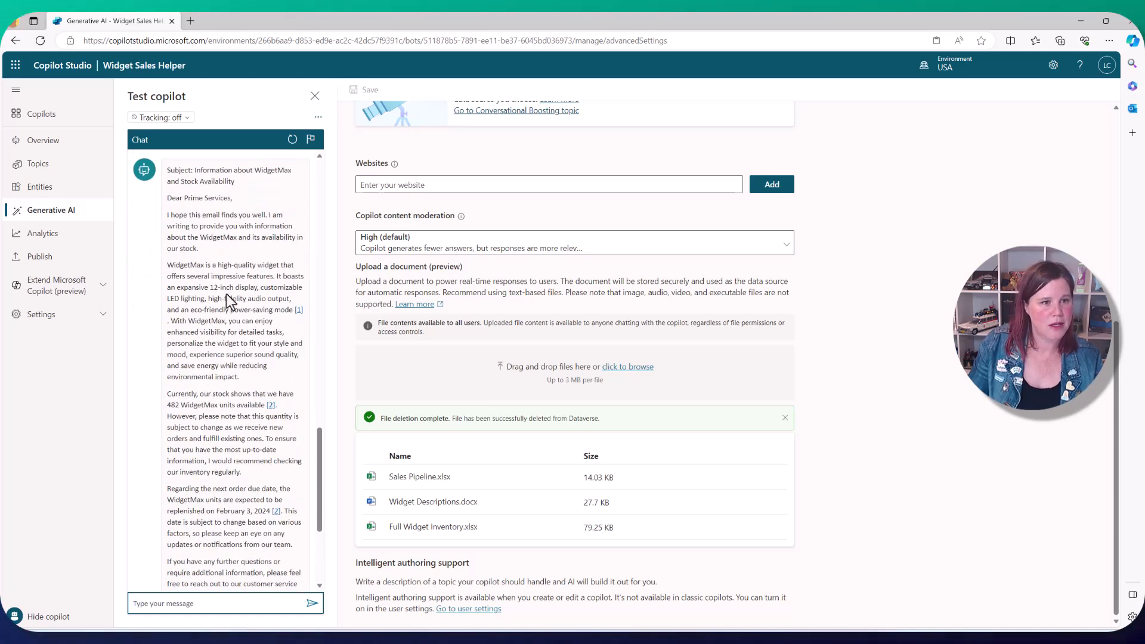
mouse_move(220, 342)
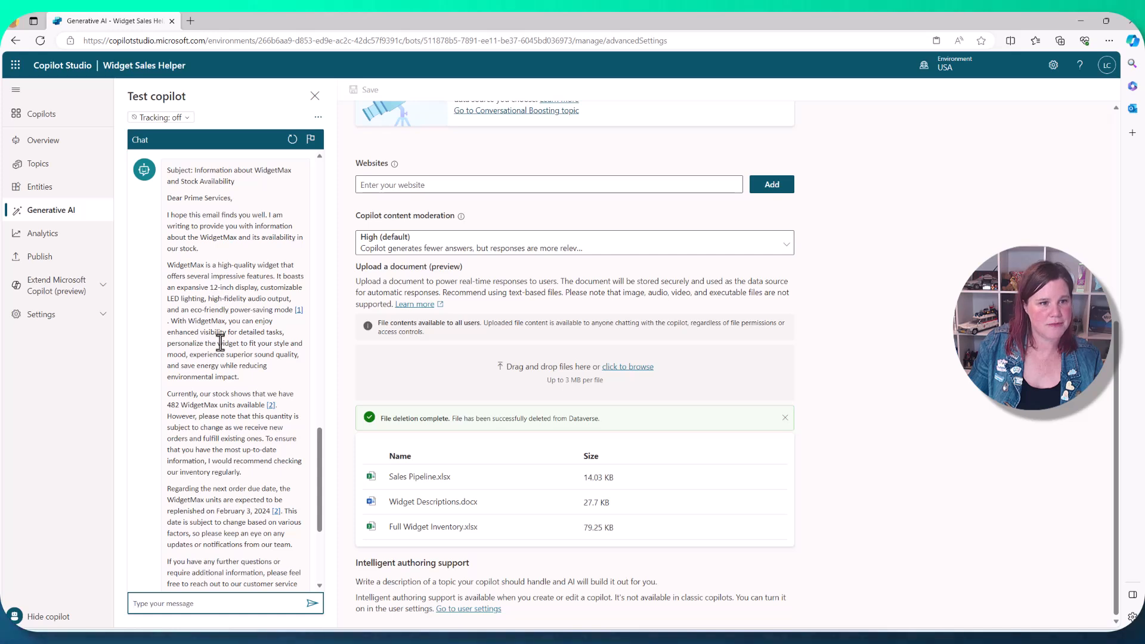
mouse_move(220, 270)
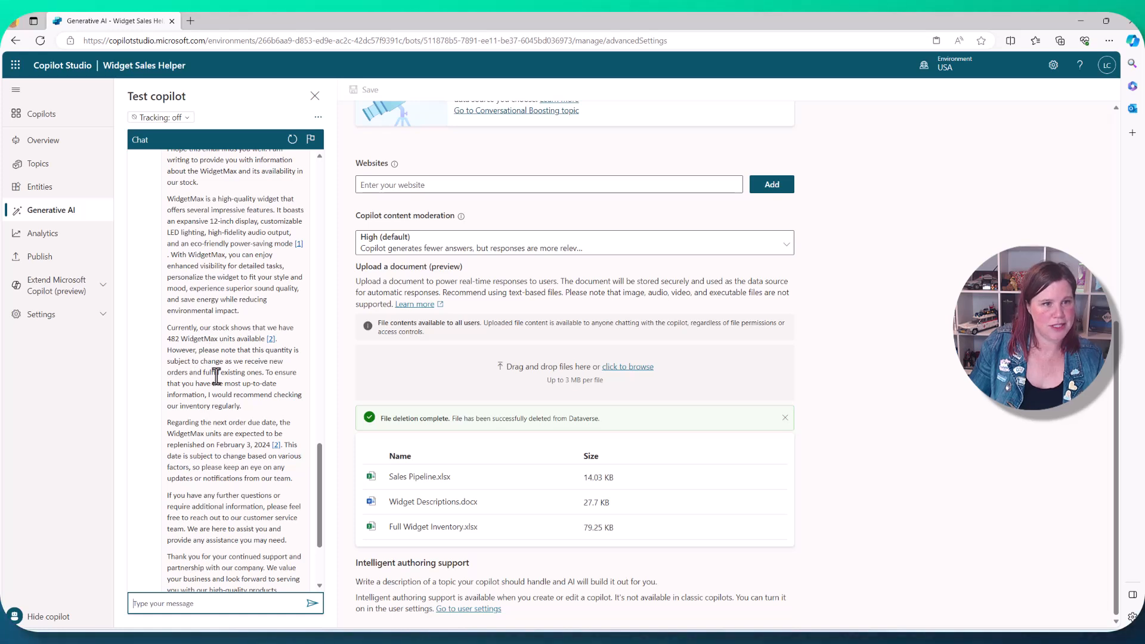
scroll(down, 3)
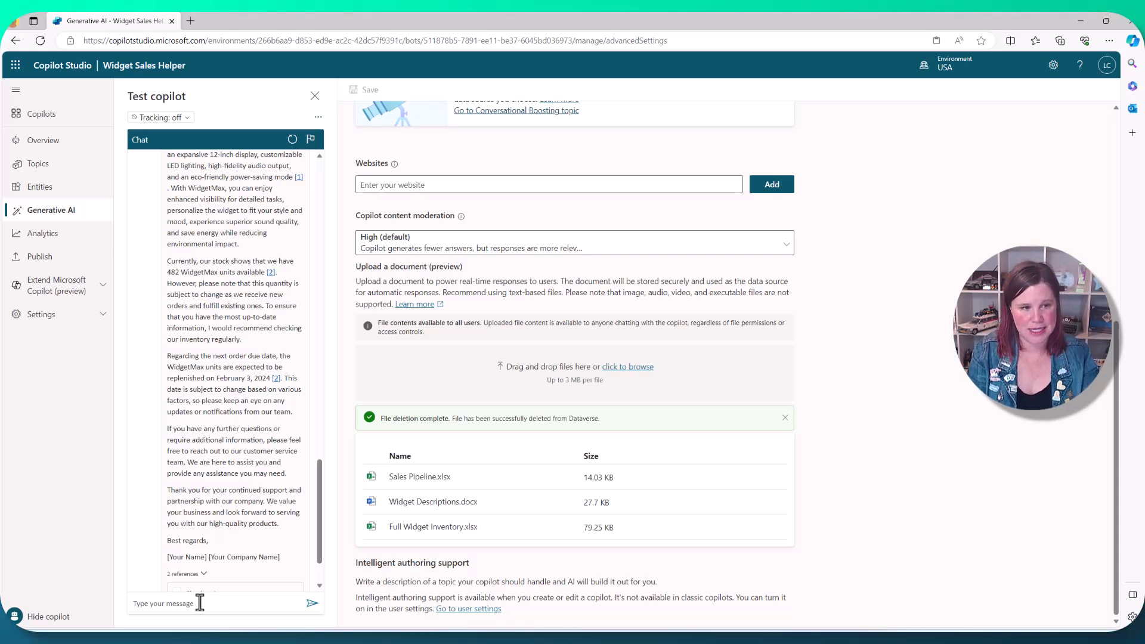
Send the request to rewrite the WidgetMax email shorter.
text(plea)
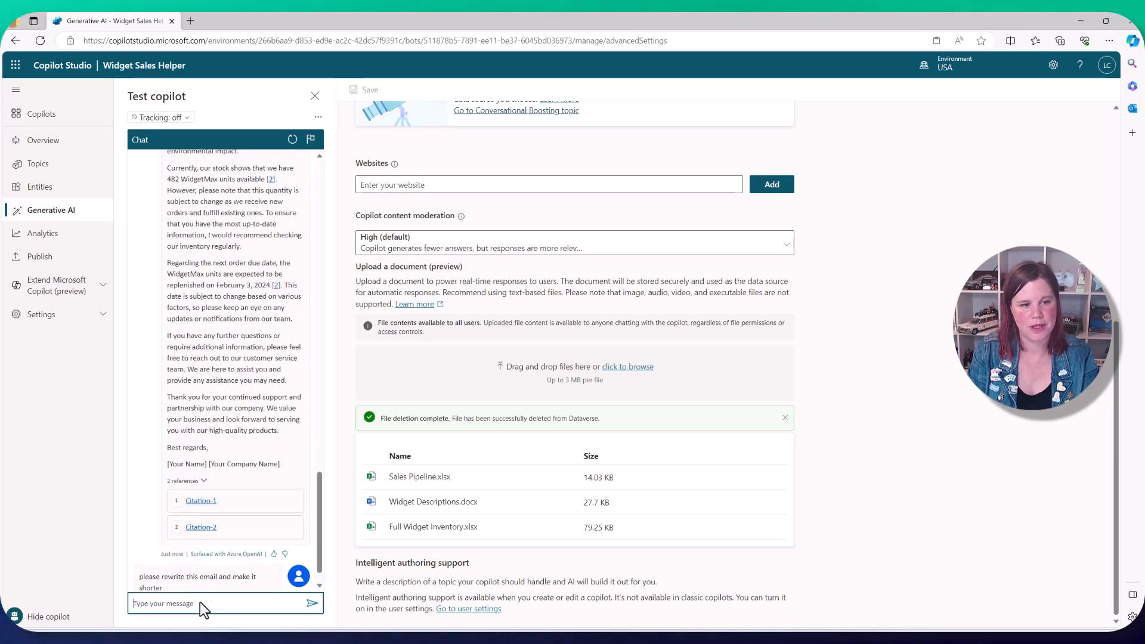
click(313, 603)
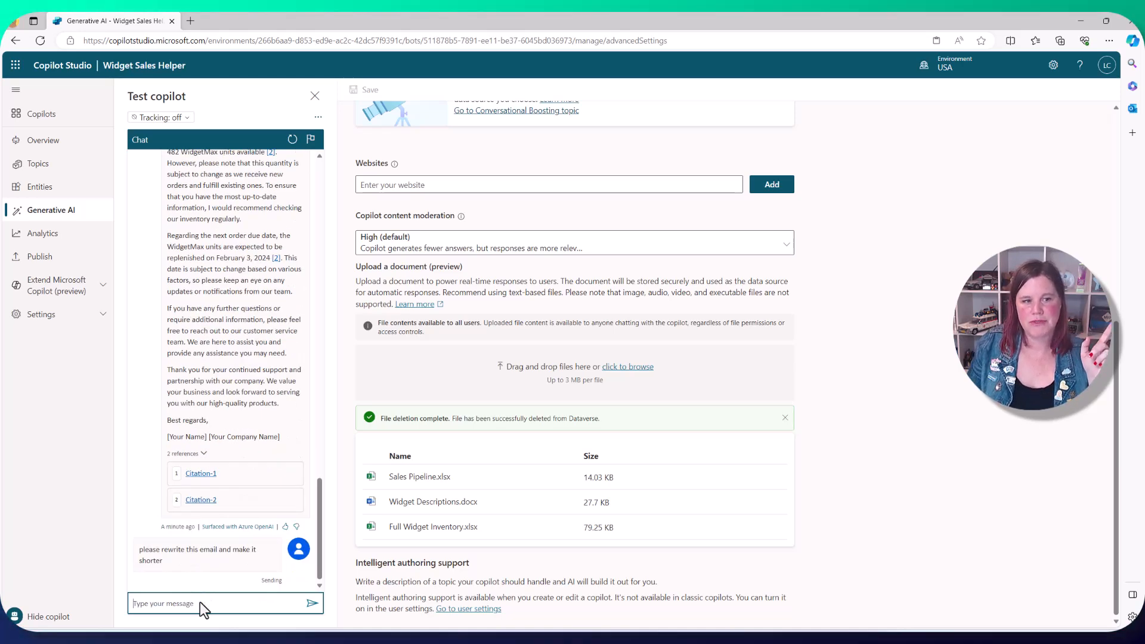